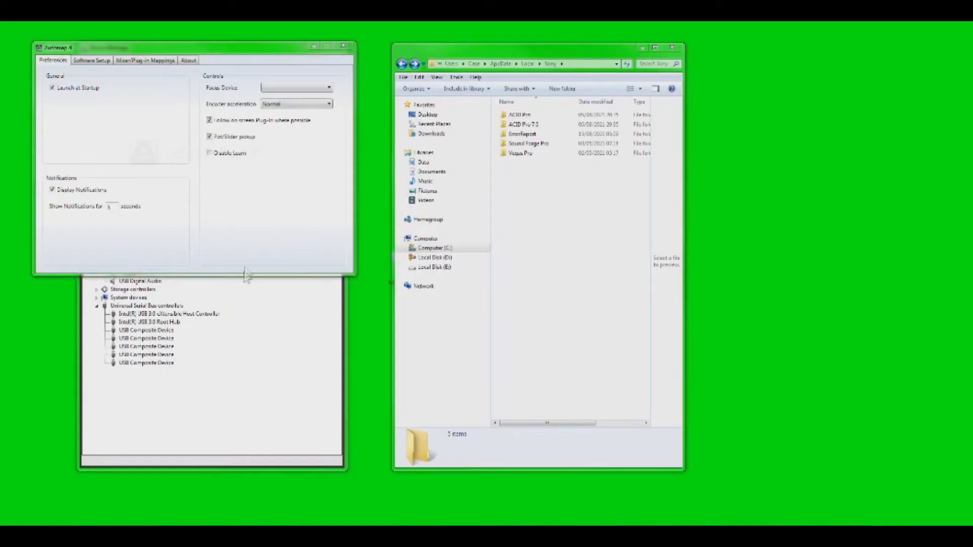
# Scroll through Automap's scanned VST plug-in list, then switch to the ACID Pro window.
pyautogui.click(91, 60)
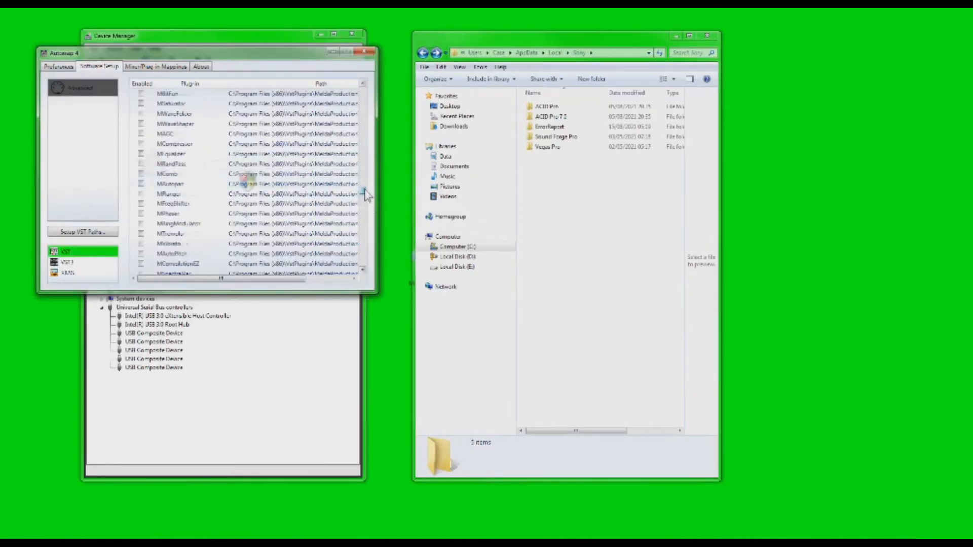
pyautogui.scroll(-3)
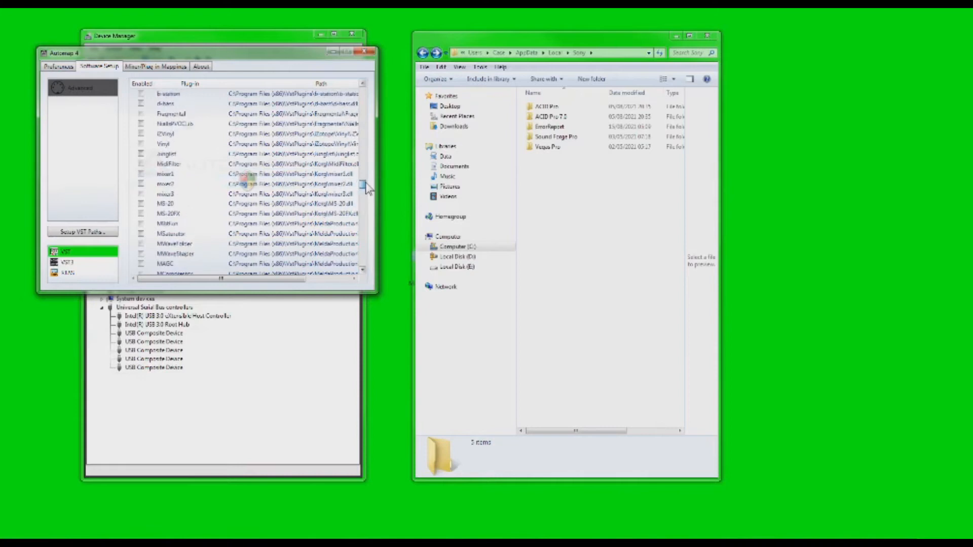
pyautogui.scroll(-3)
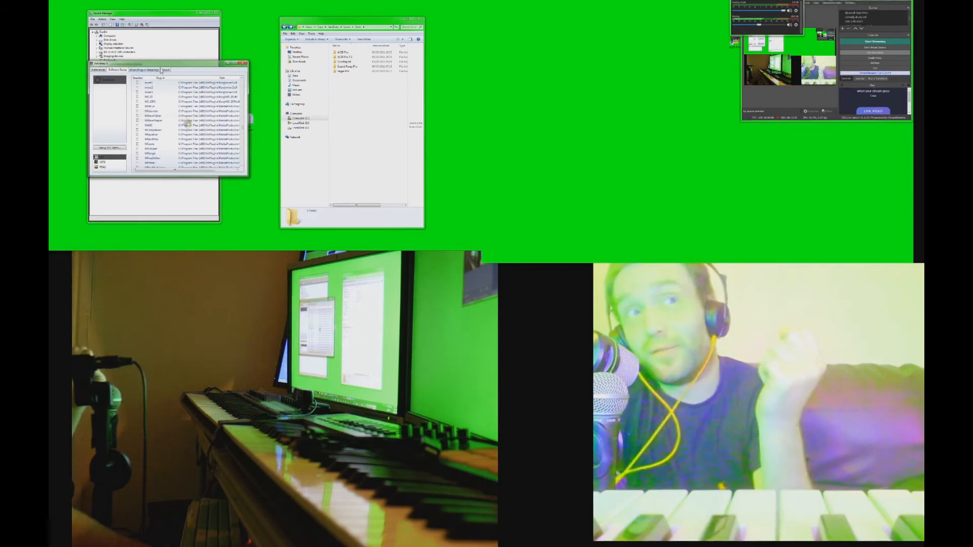
pyautogui.click(143, 11)
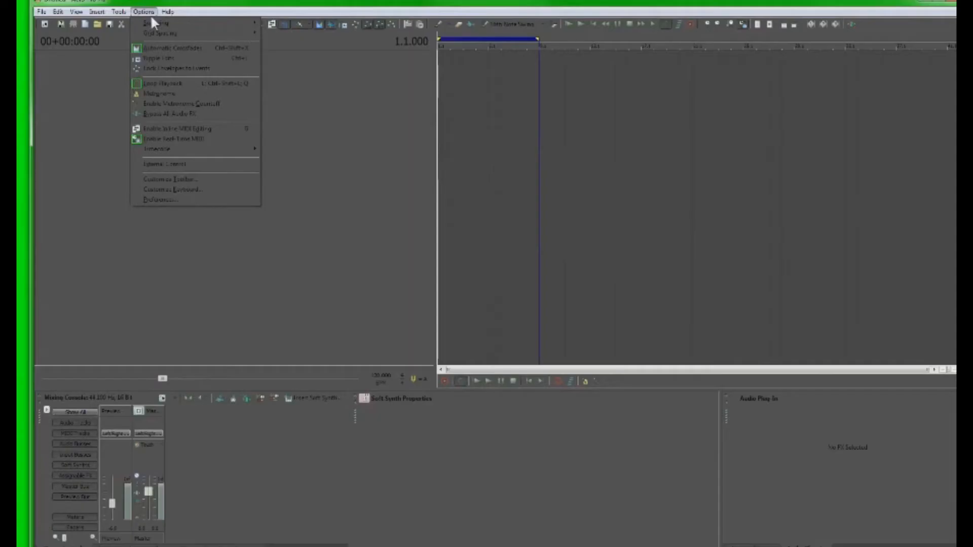
# Dismiss the open menu and choose Options > Preferences in ACID Pro.
pyautogui.click(144, 11)
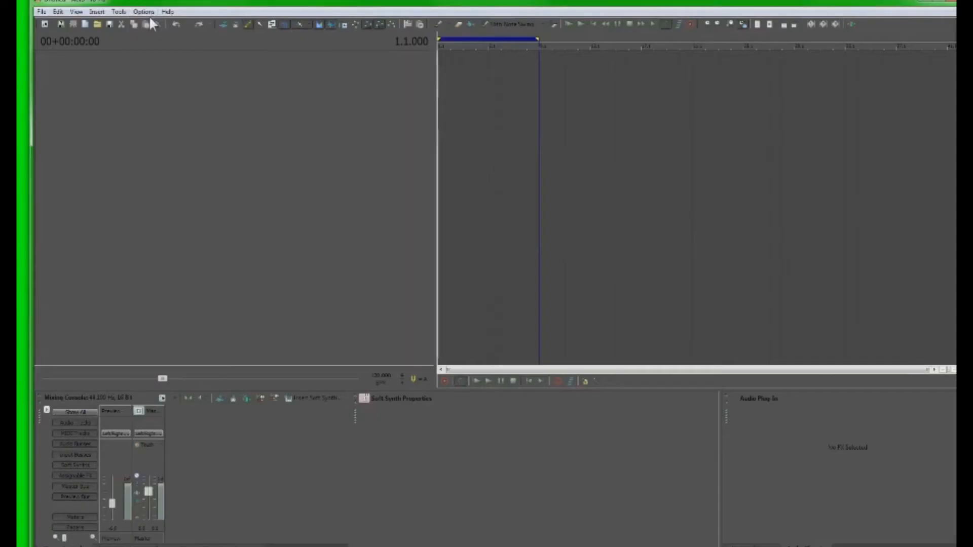
pyautogui.click(144, 11)
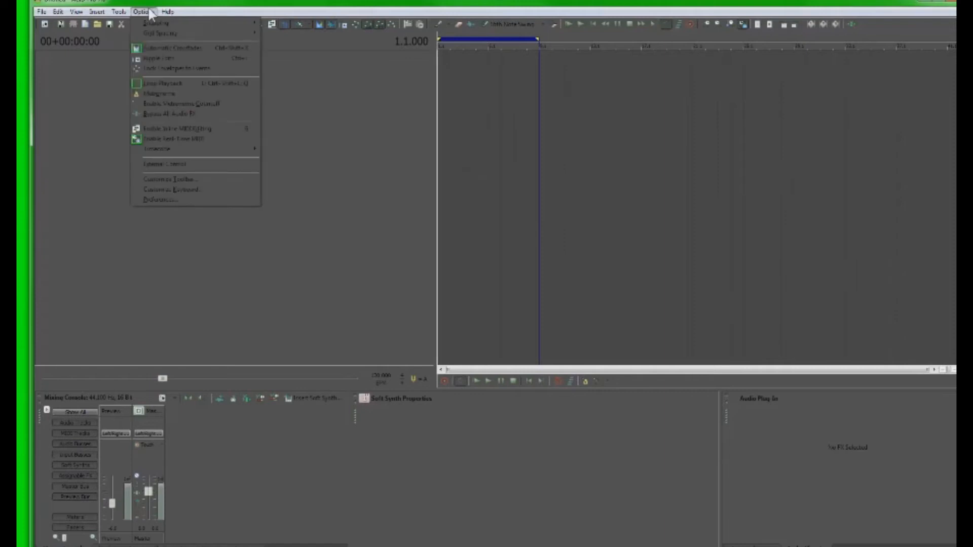
pyautogui.click(161, 199)
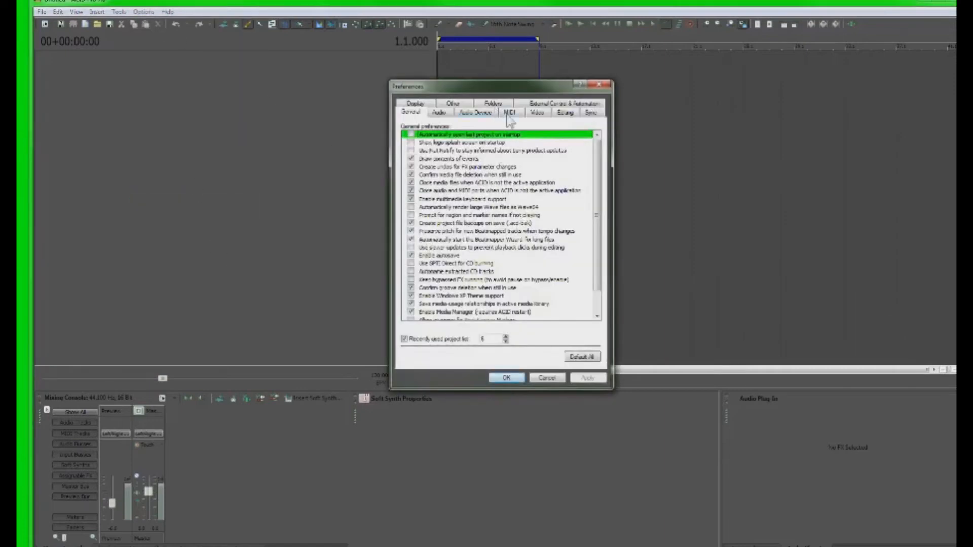
# Switch to the MIDI page of the Preferences dialog.
pyautogui.click(511, 112)
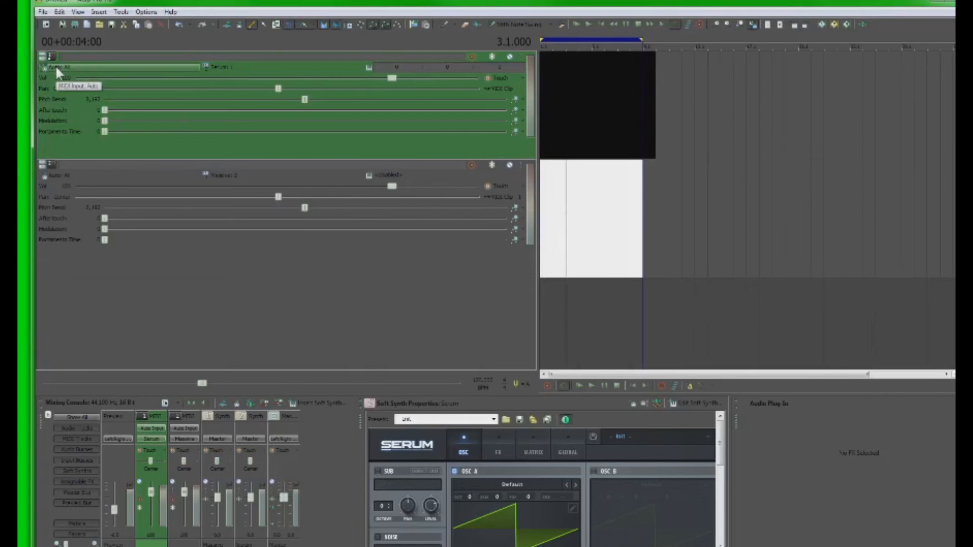
# Open the Serum track's MIDI input source list.
pyautogui.click(59, 66)
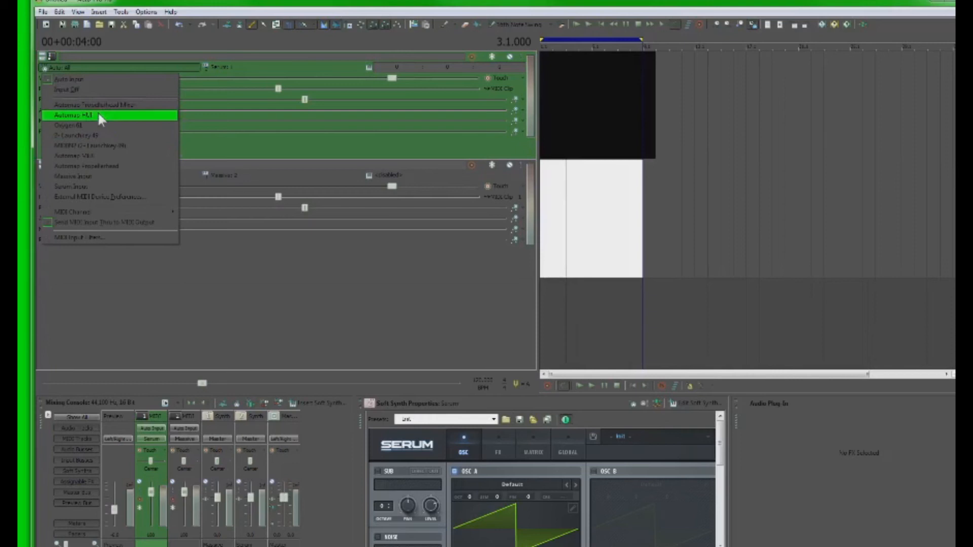
pyautogui.moveTo(99, 105)
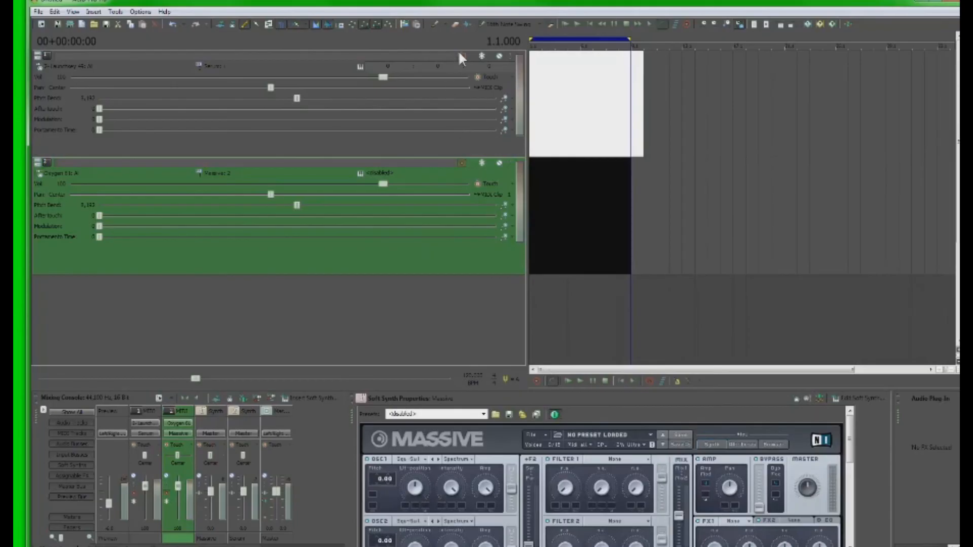
pyautogui.moveTo(481, 56)
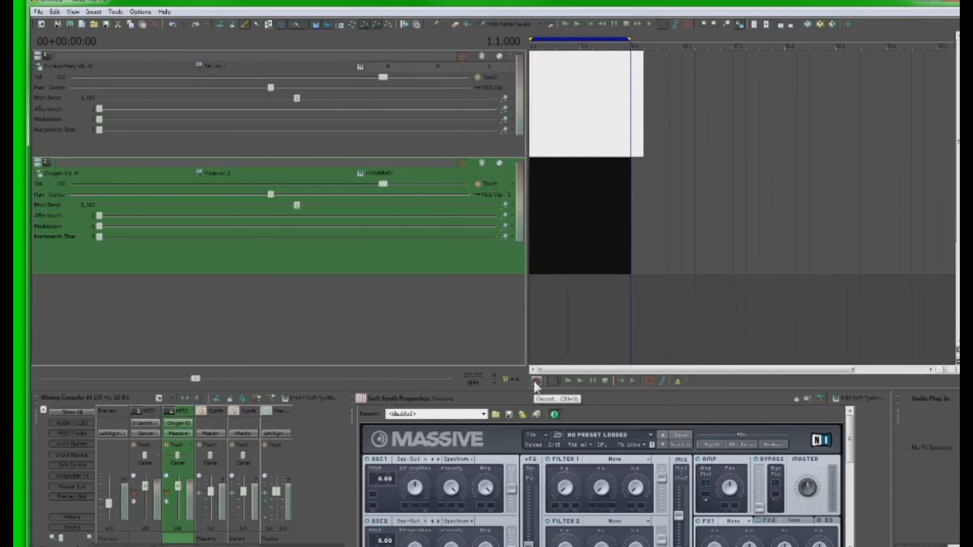
# Press Record on the transport to record the Serum and Massive MIDI tracks.
pyautogui.click(536, 381)
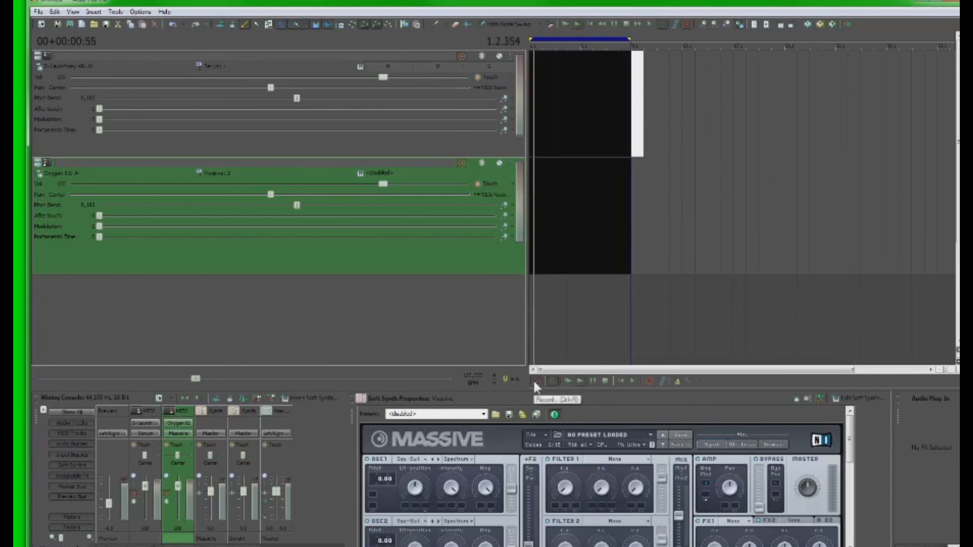